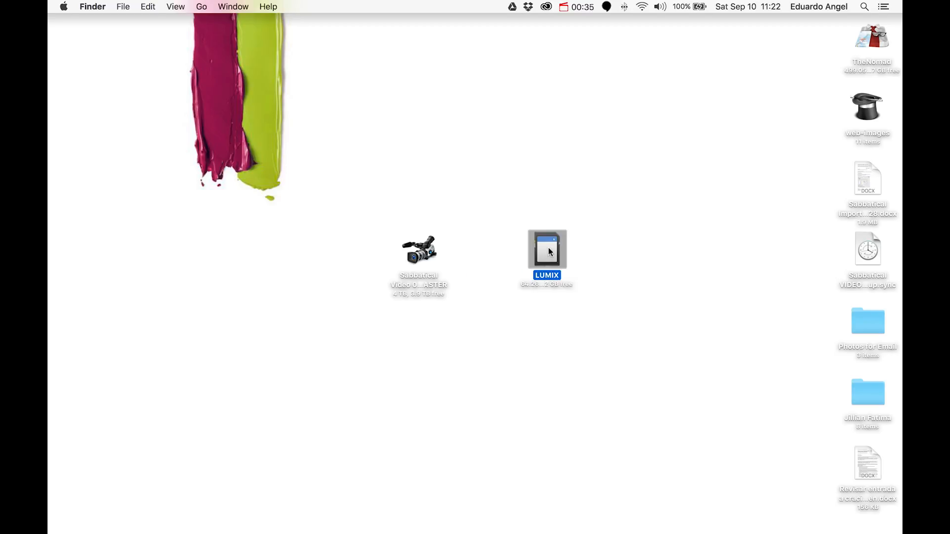
mouse_move(498, 502)
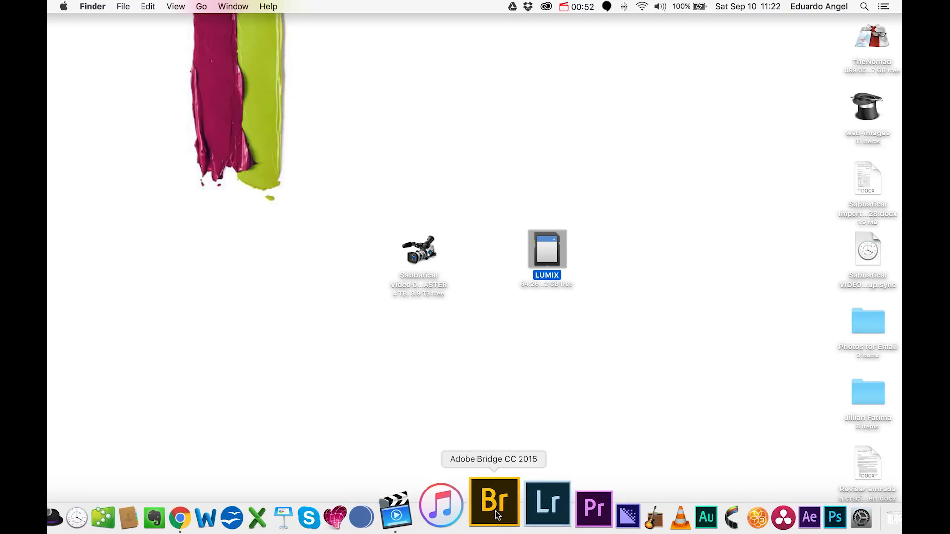
mouse_move(551, 500)
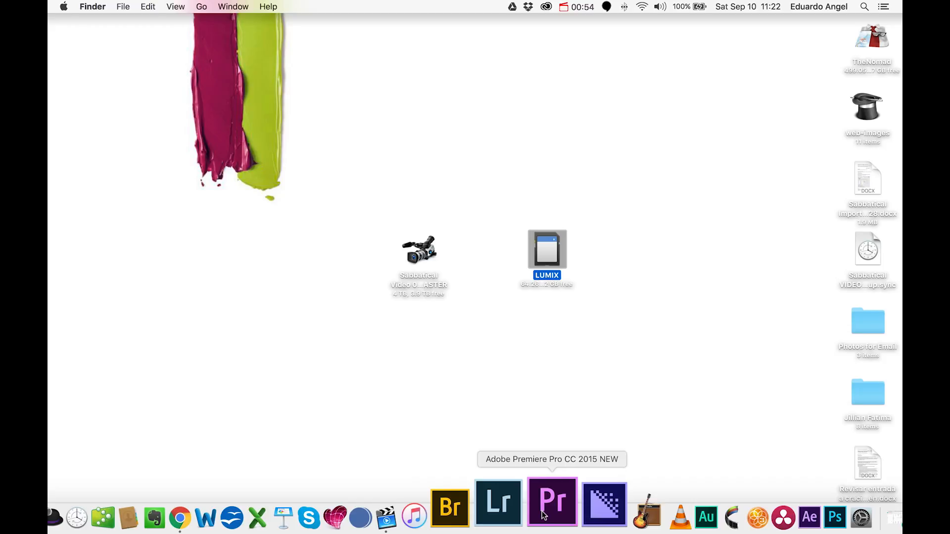
mouse_move(572, 502)
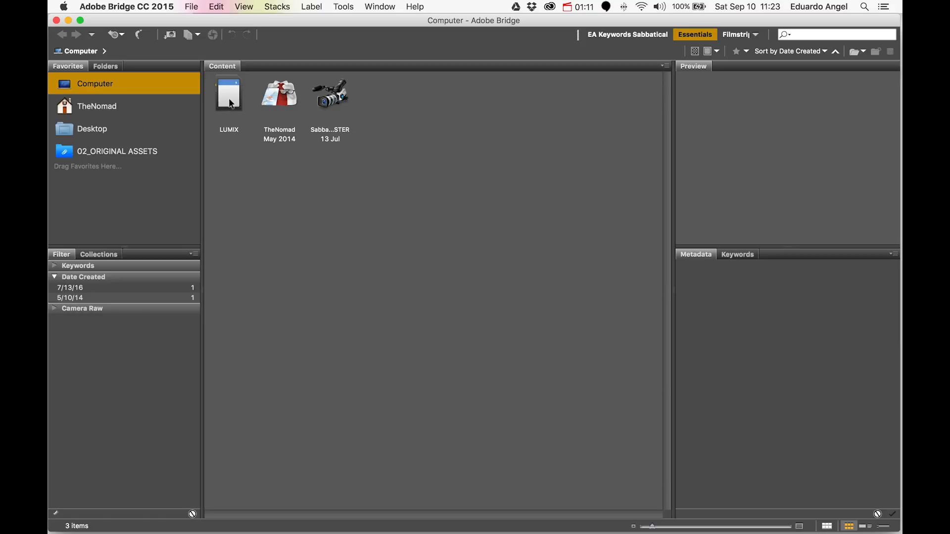
Browse into the LUMIX card's DCIM/101_PANA folder and filter to Camera Raw images plus MP4 clips
double_click(229, 94)
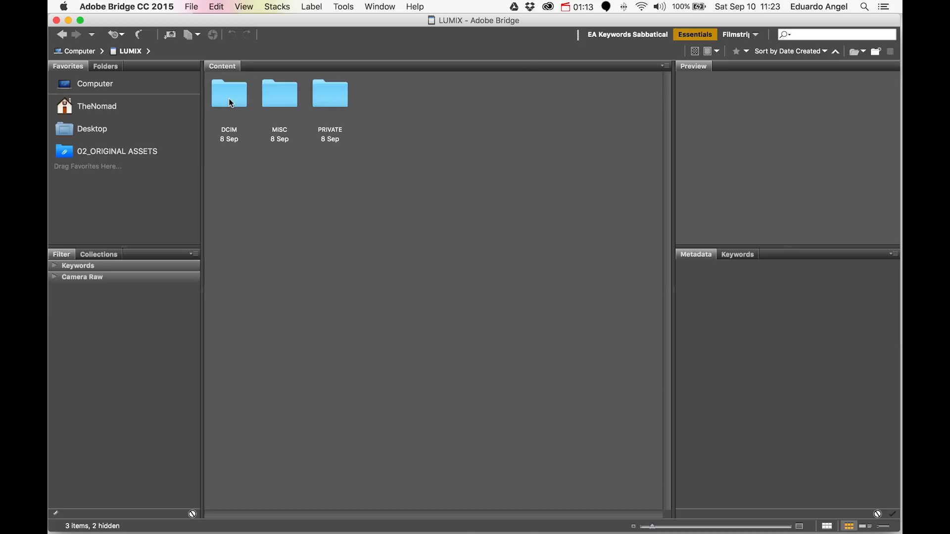
double_click(228, 93)
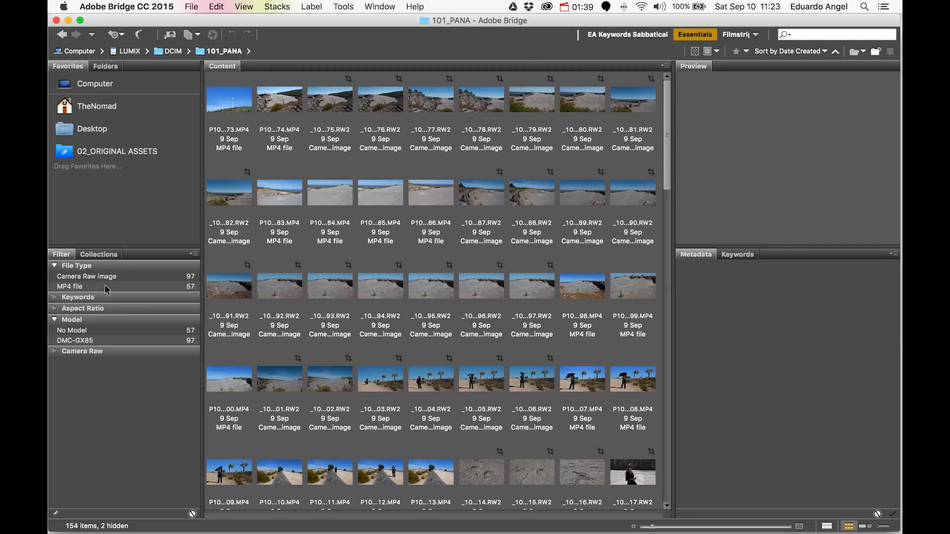
click(89, 276)
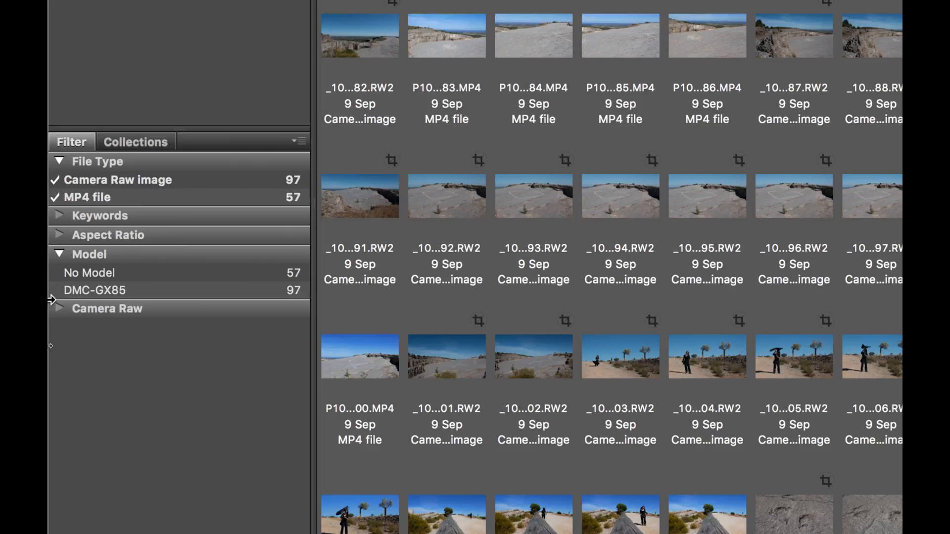
scroll(down, 3)
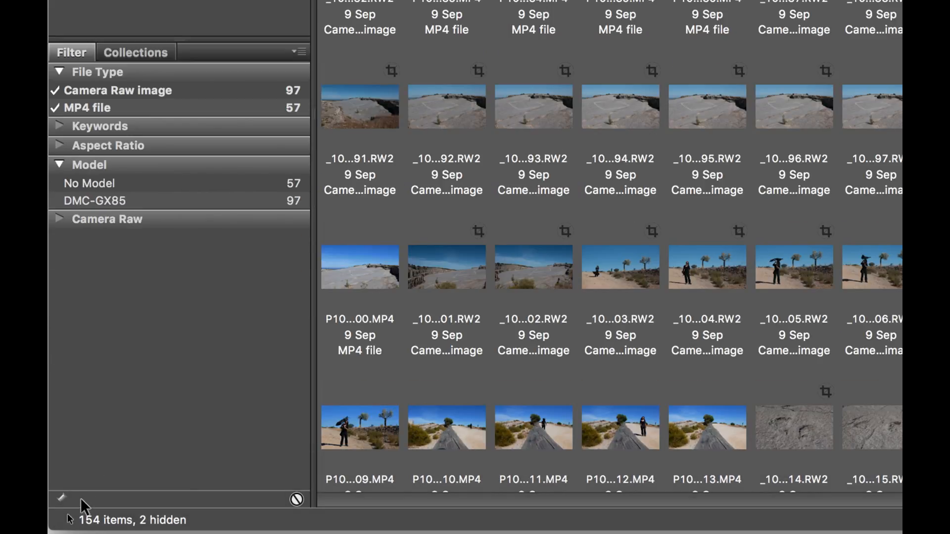
mouse_move(201, 140)
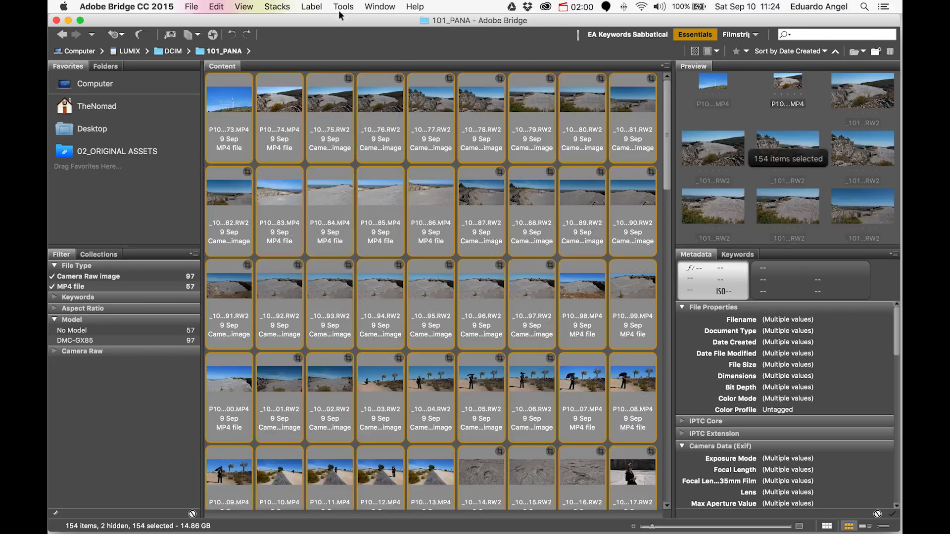
Start Batch Rename from the Tools menu for the 154 selected files
click(344, 7)
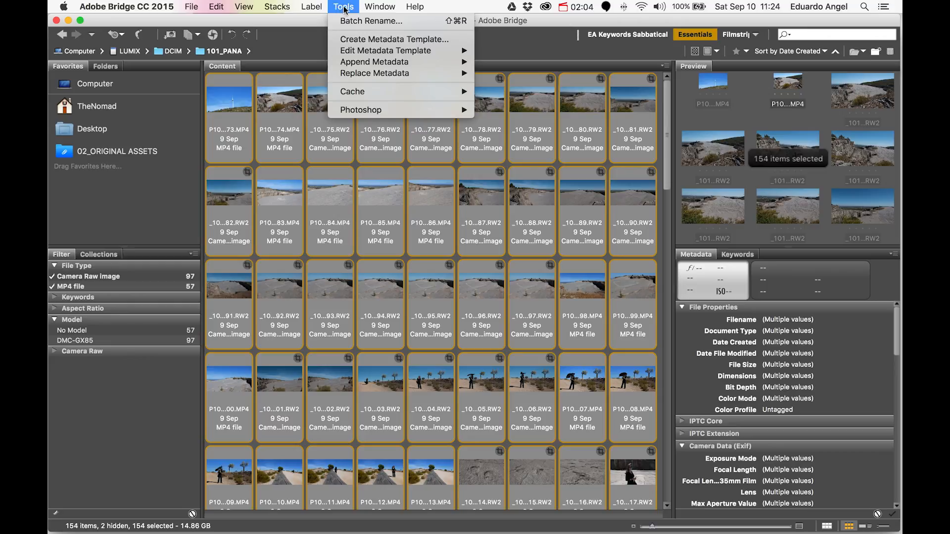
mouse_move(370, 21)
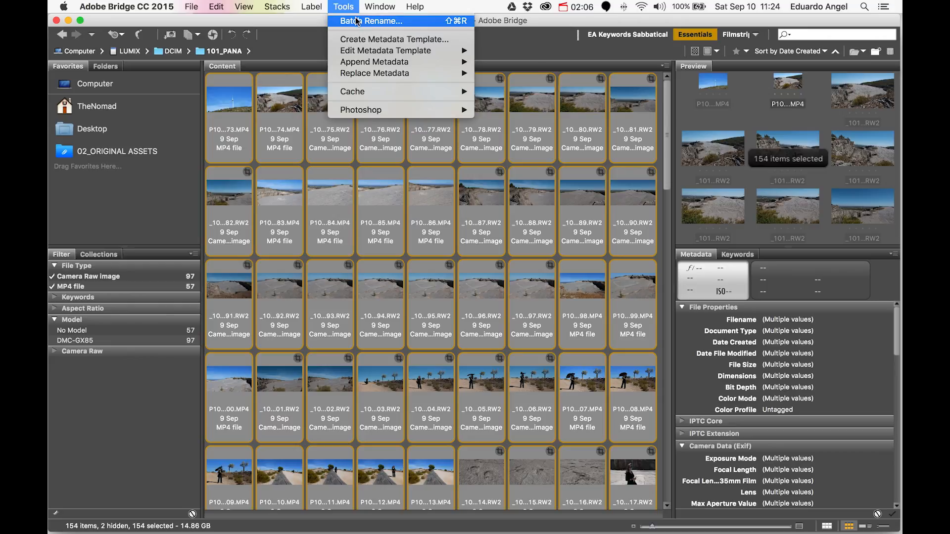
mouse_move(445, 23)
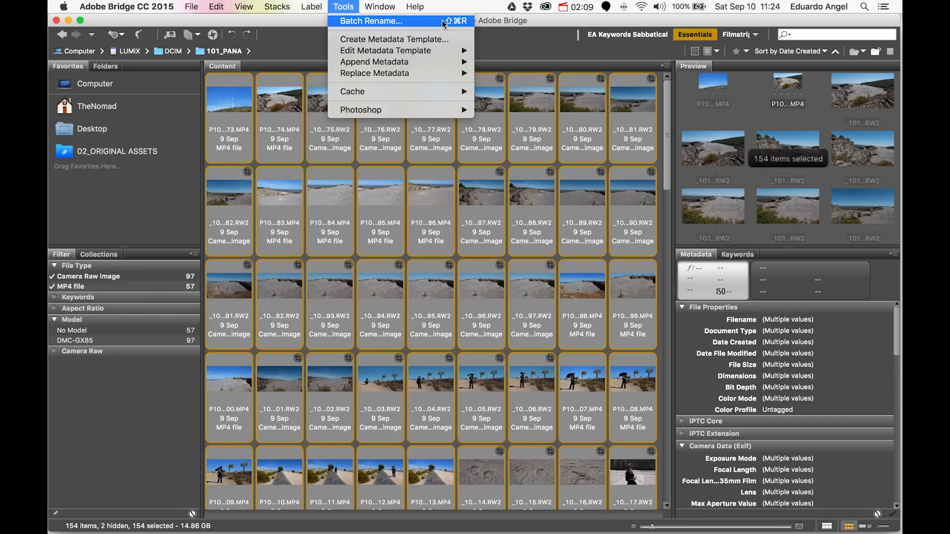
mouse_move(368, 23)
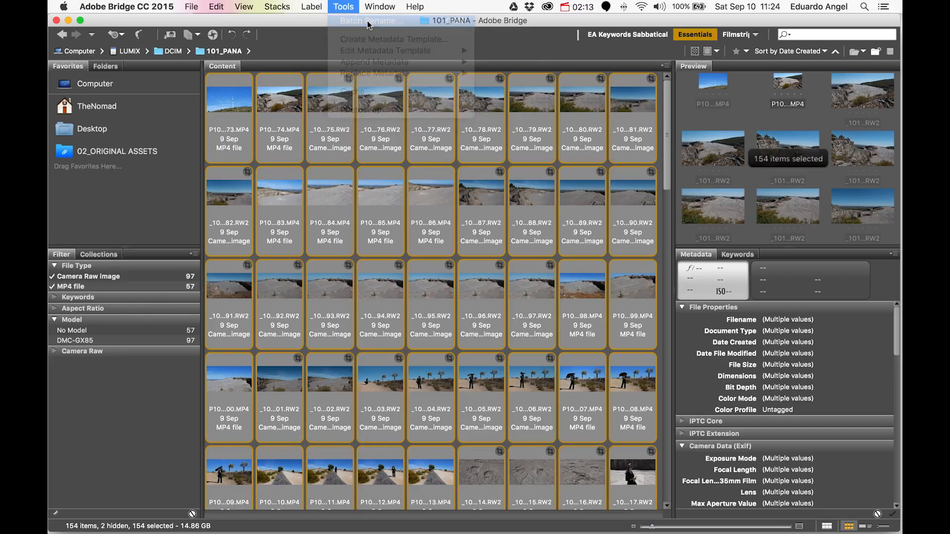
click(369, 21)
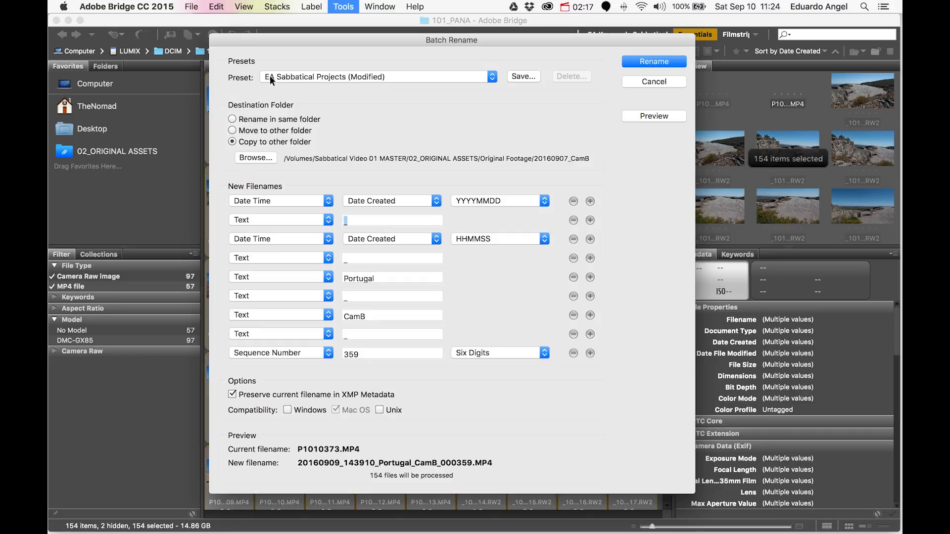
mouse_move(277, 169)
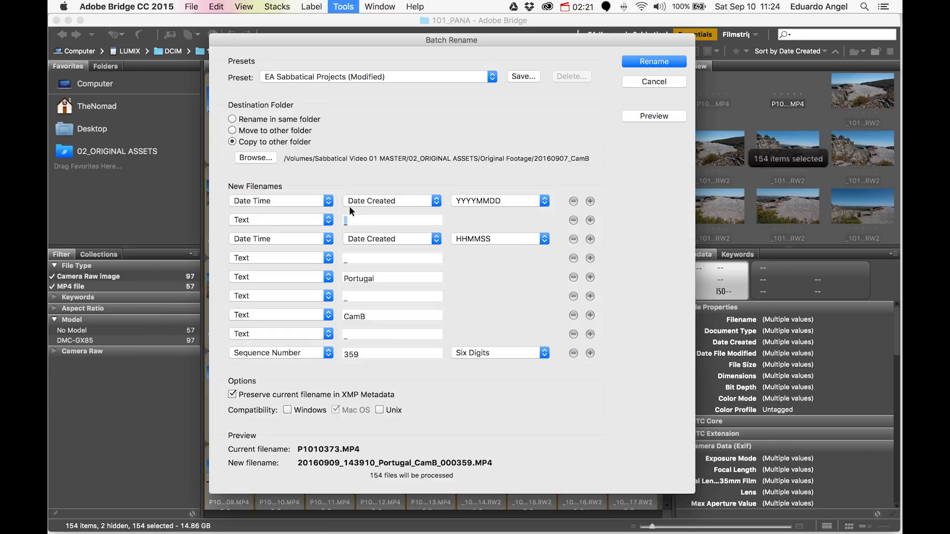
click(392, 220)
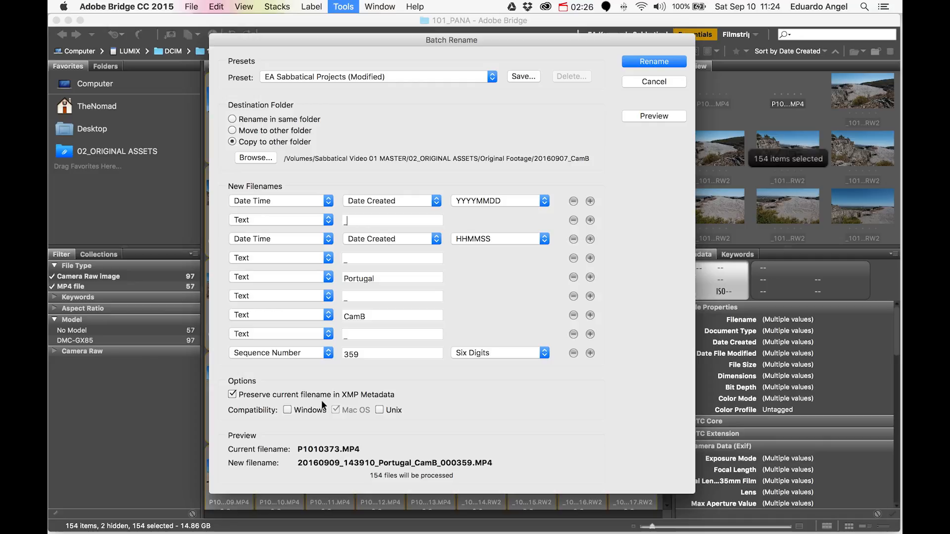
mouse_move(261, 199)
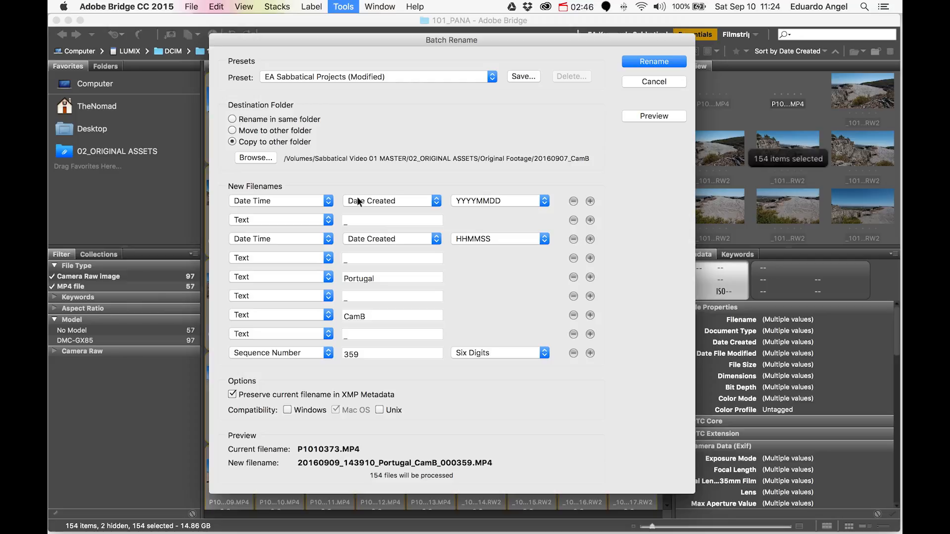
click(391, 219)
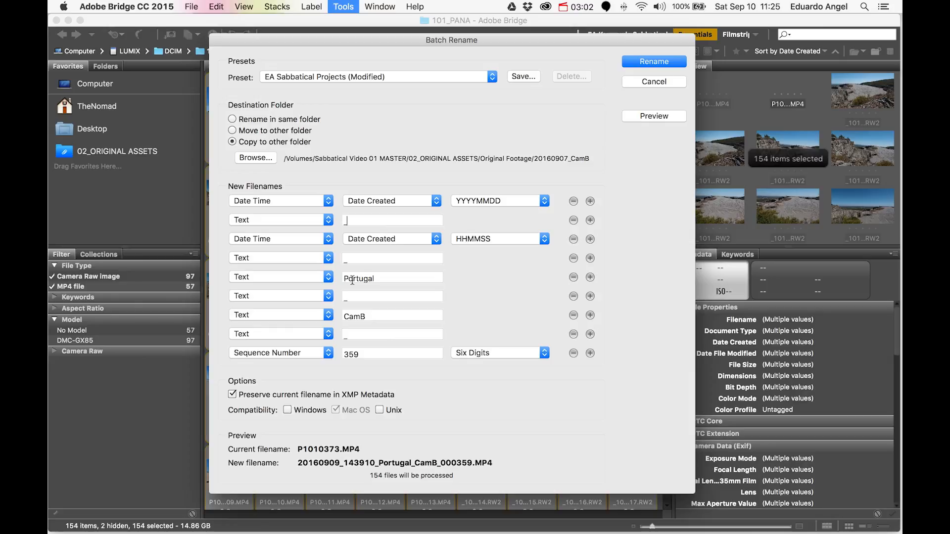
double_click(358, 278)
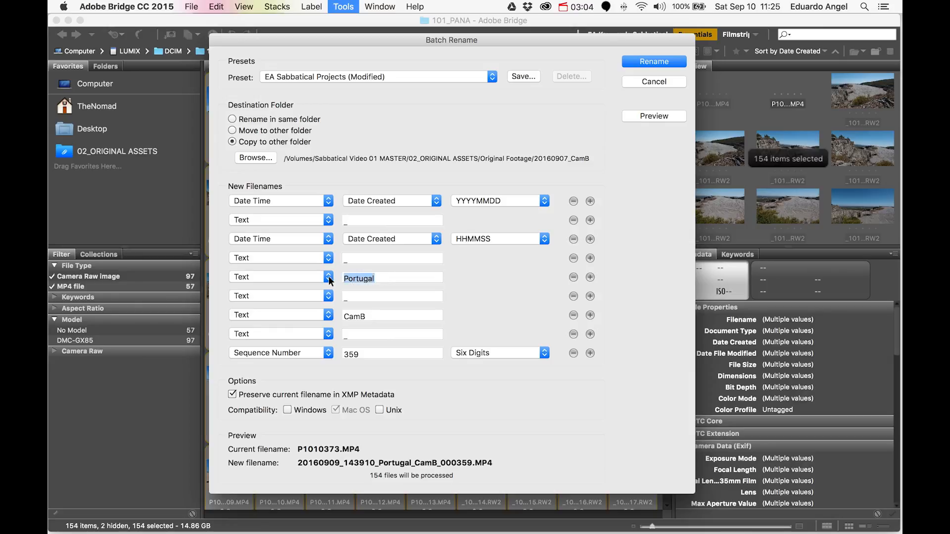
click(392, 316)
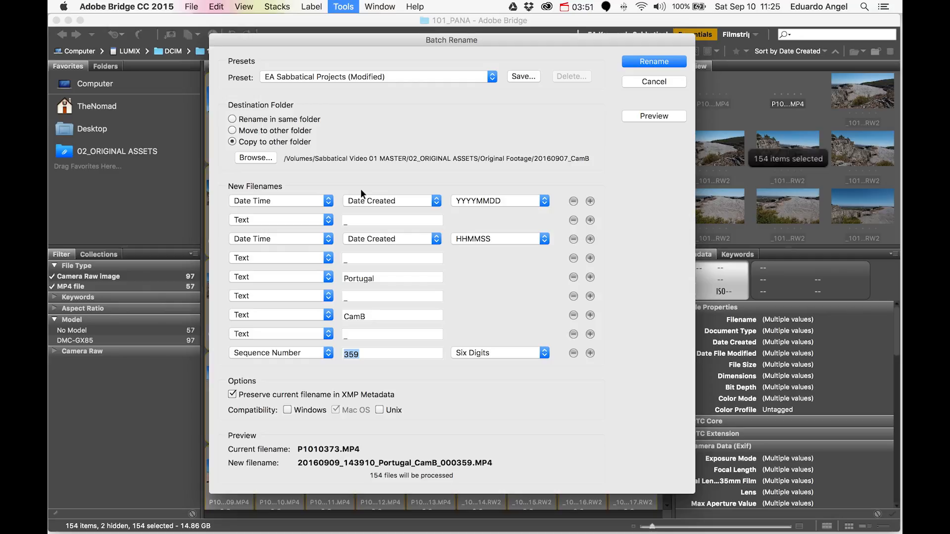
mouse_move(242, 162)
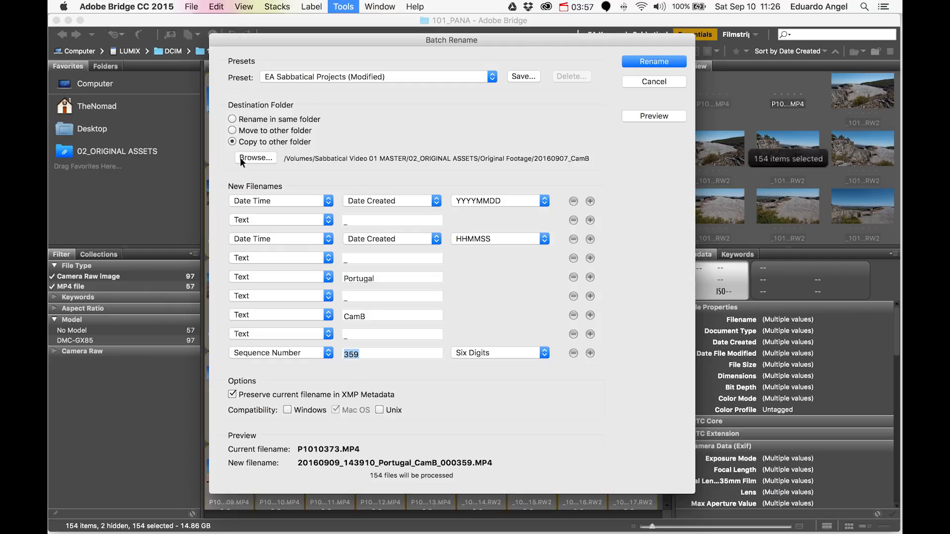
mouse_move(254, 163)
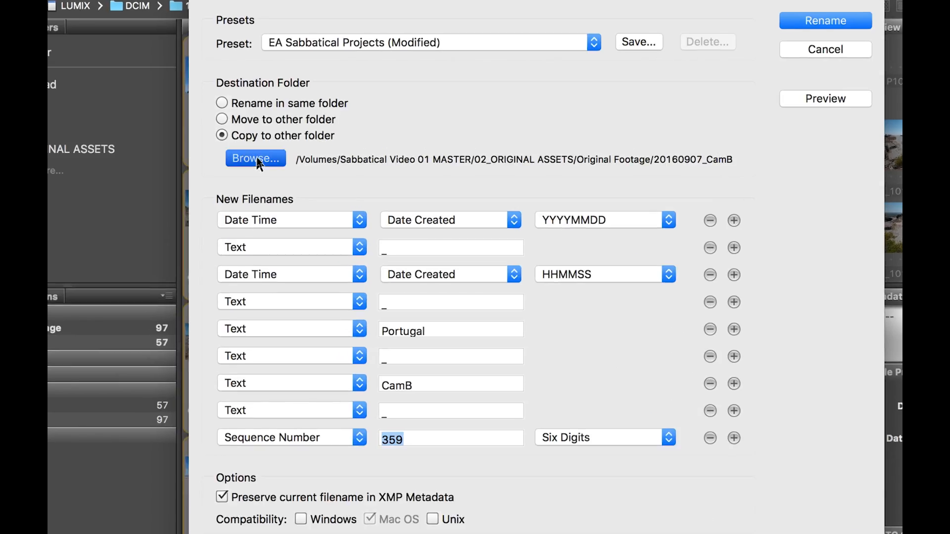
Browse the dated CamA/CamB folders under Original Footage and return to that level as the copy destination
click(254, 158)
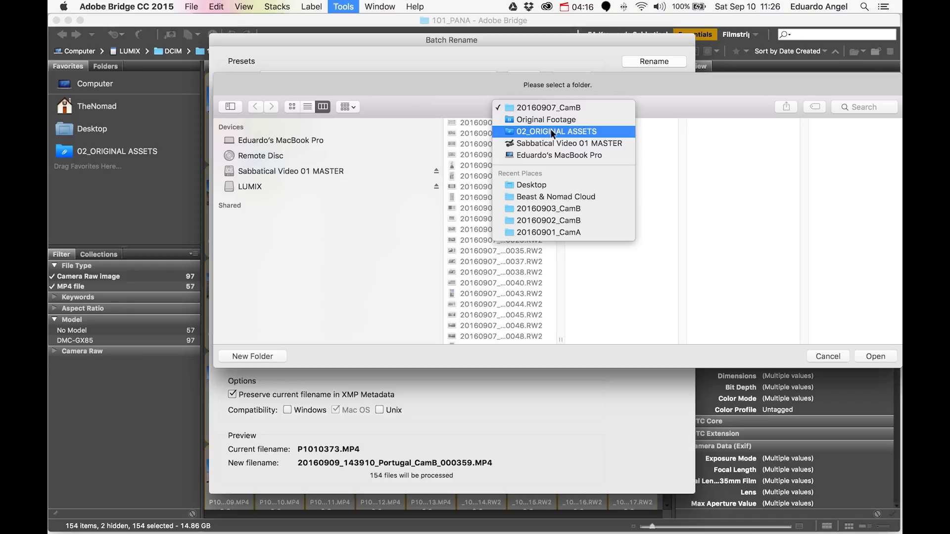
mouse_move(546, 120)
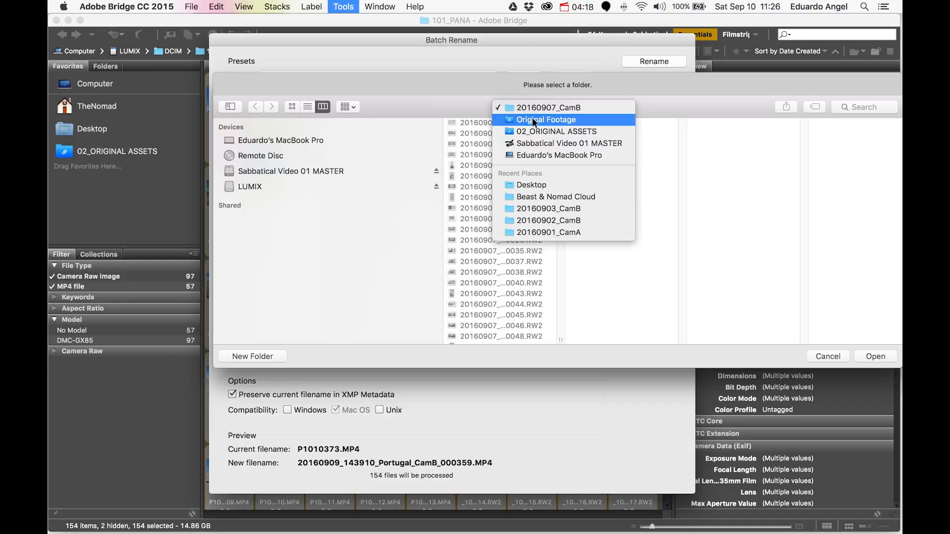
click(546, 120)
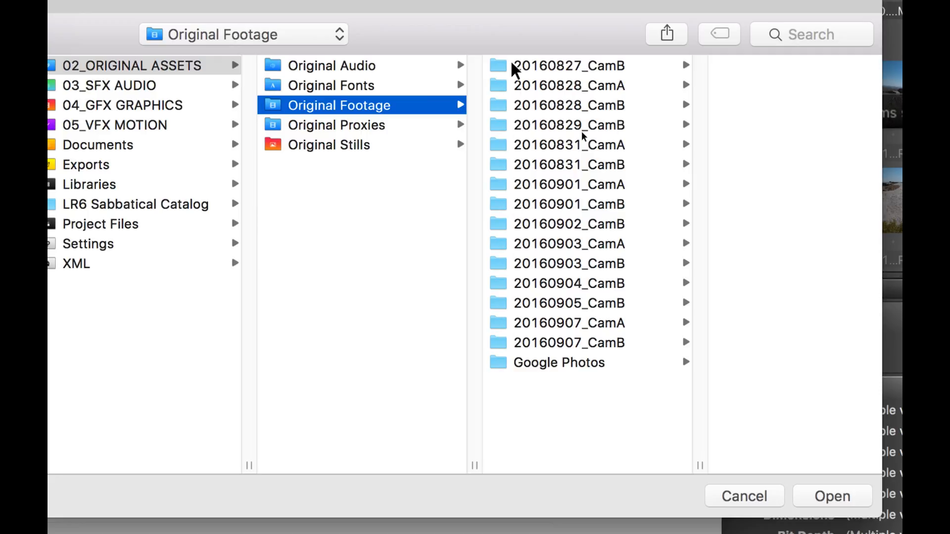
mouse_move(608, 69)
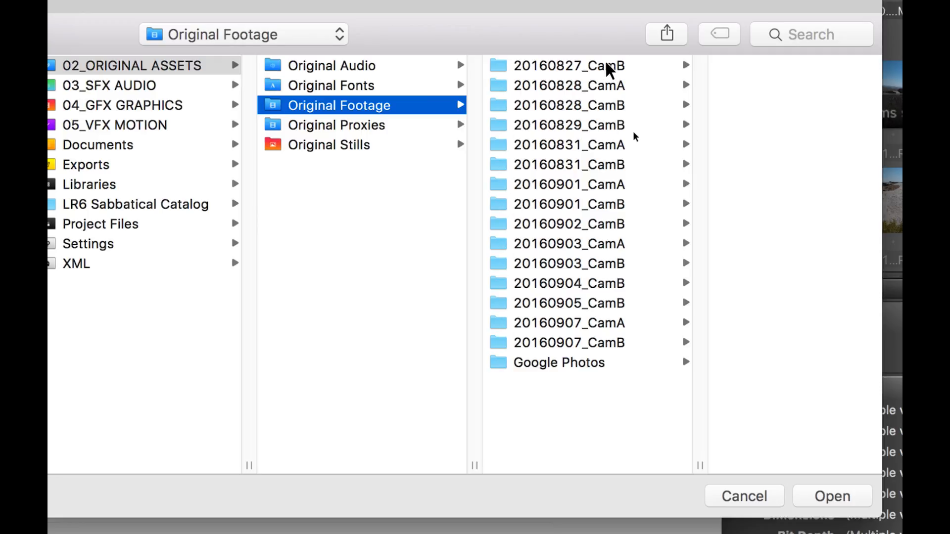
click(568, 66)
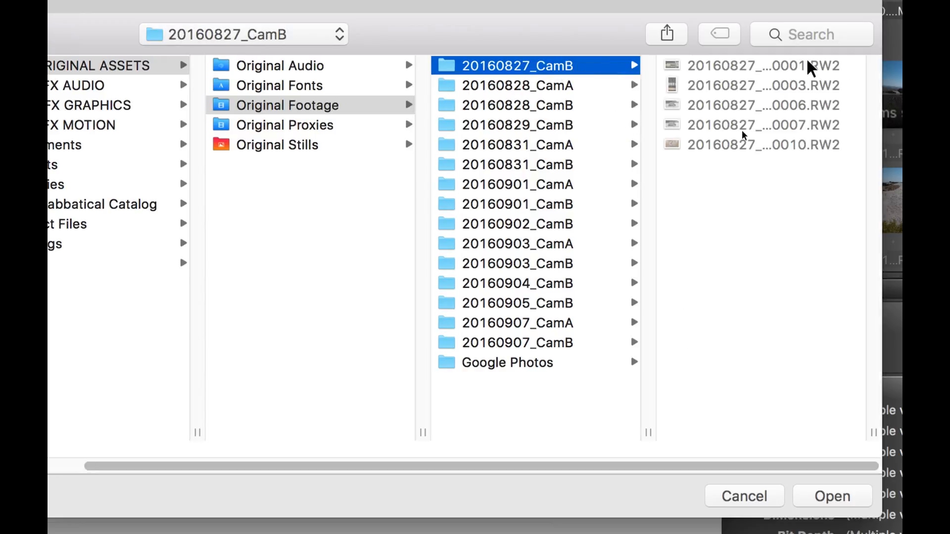
mouse_move(611, 150)
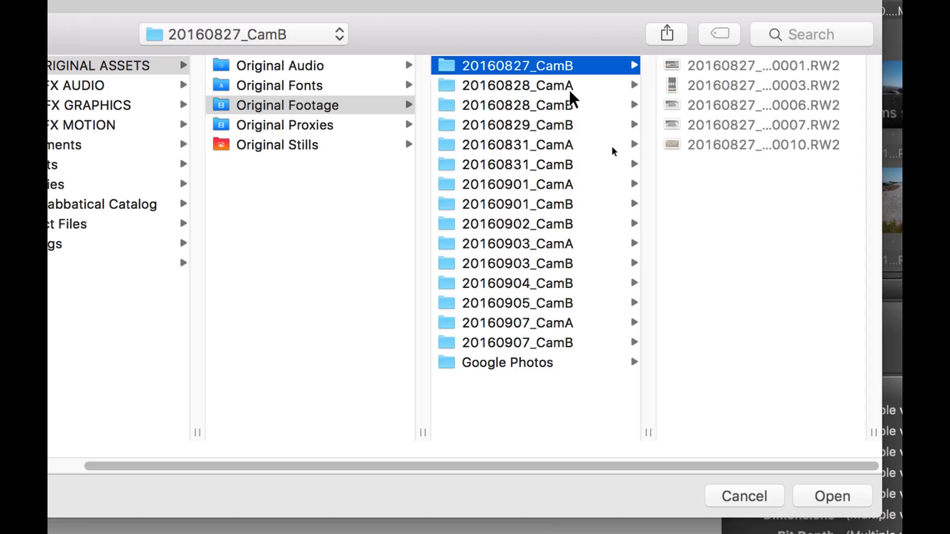
click(518, 85)
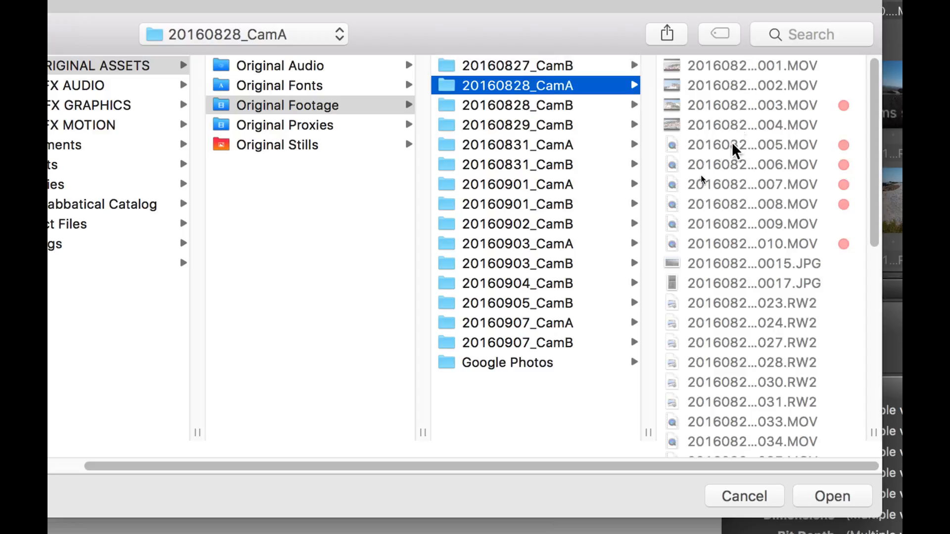
click(518, 105)
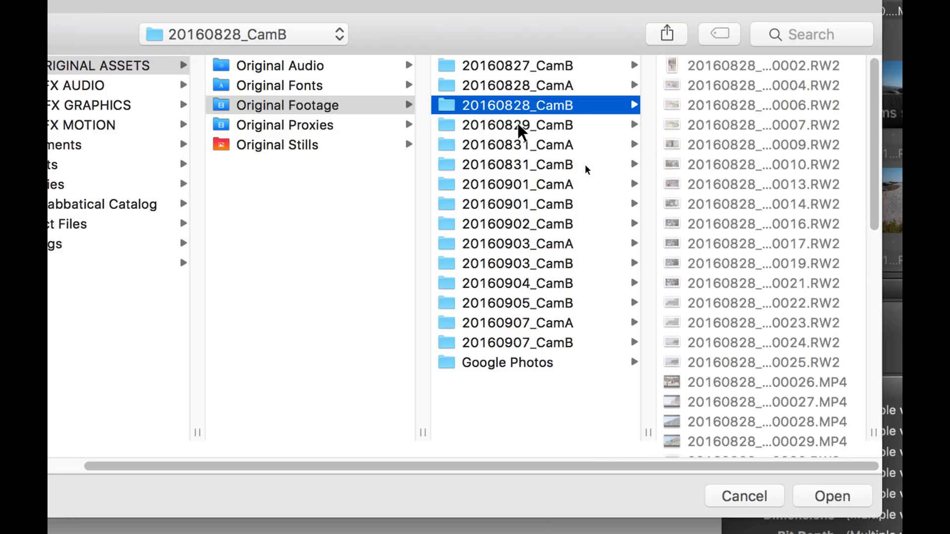
click(518, 125)
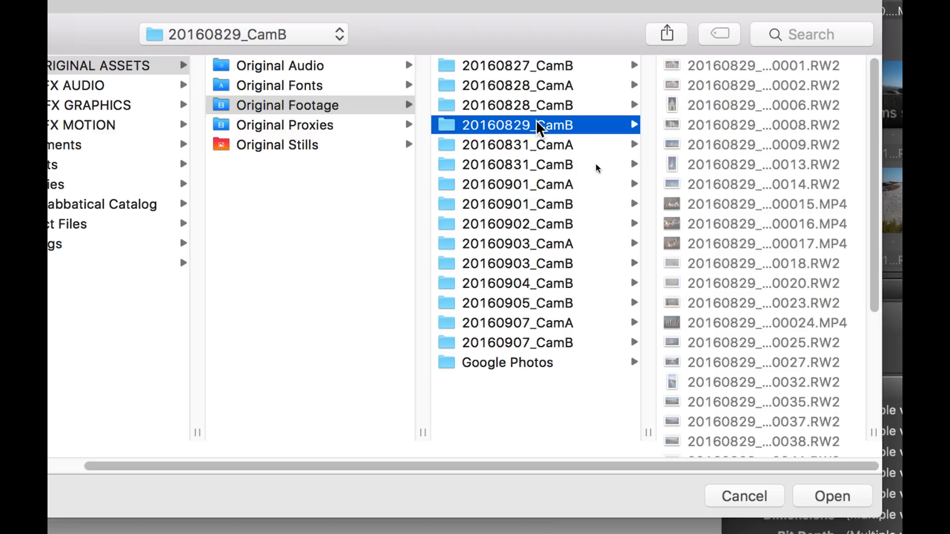
mouse_move(542, 148)
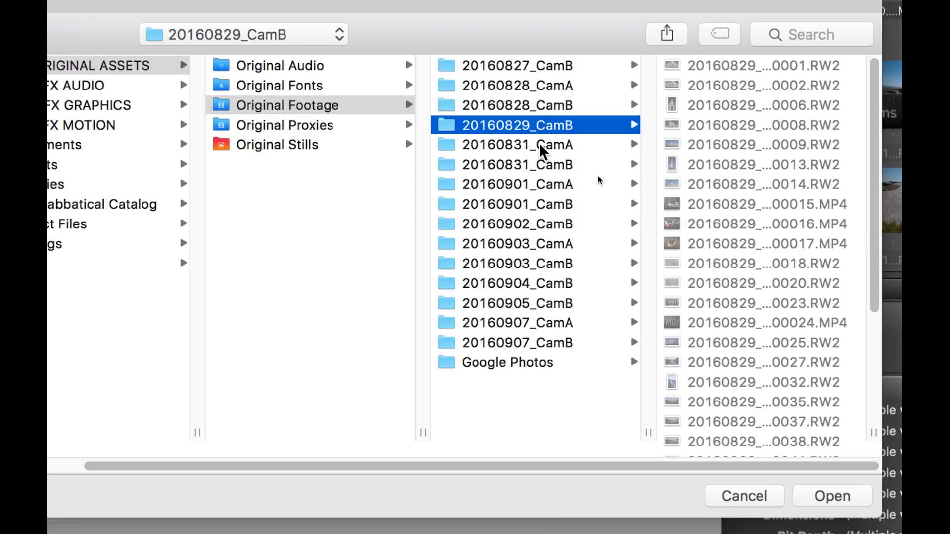
click(518, 145)
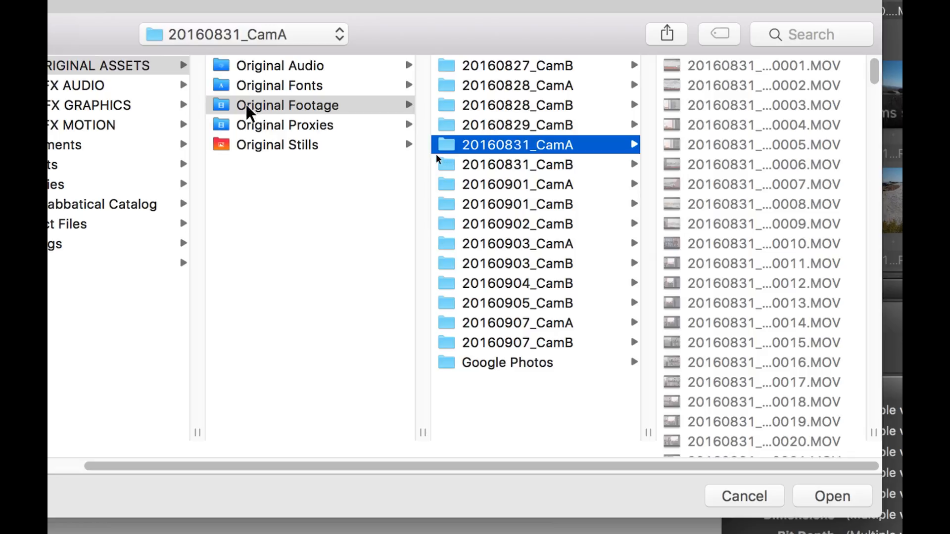
click(287, 105)
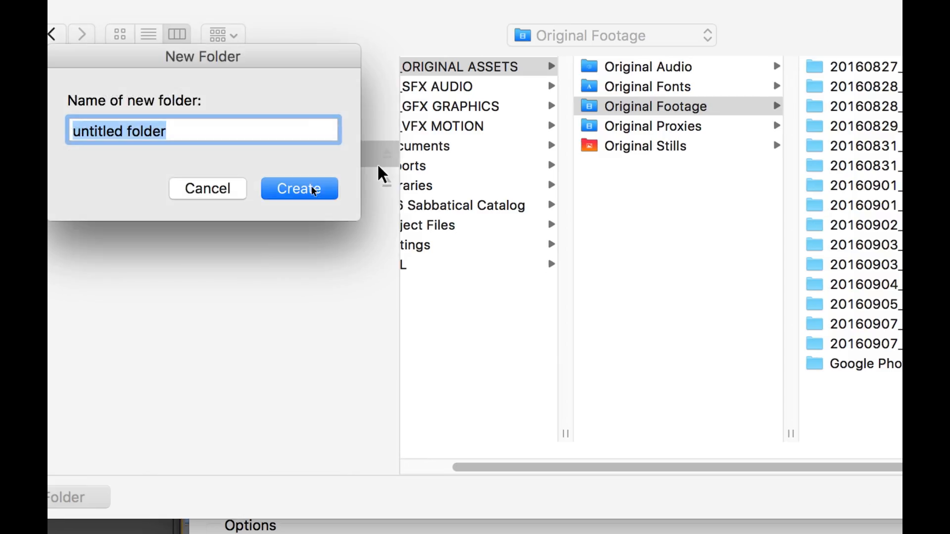
Name the new destination folder 20160909_CamB and create it
text(201)
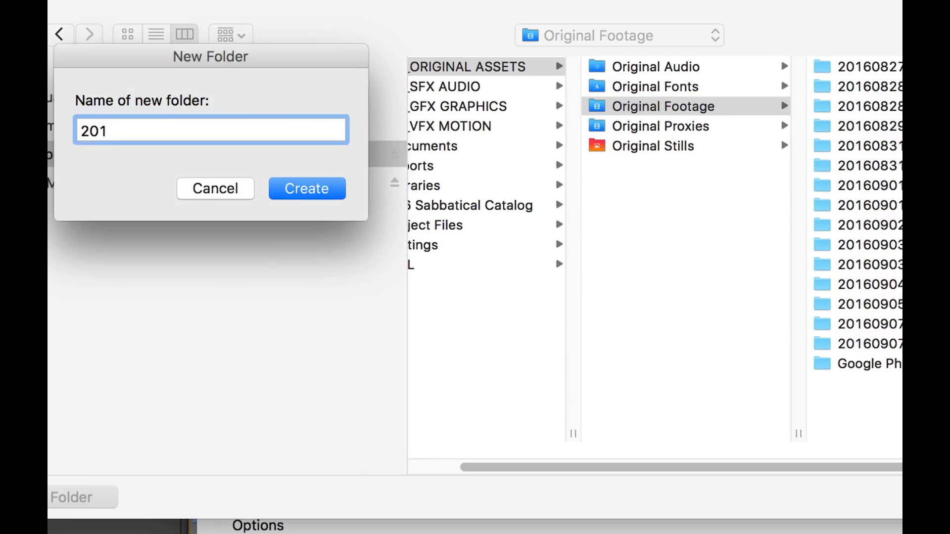
text(6)
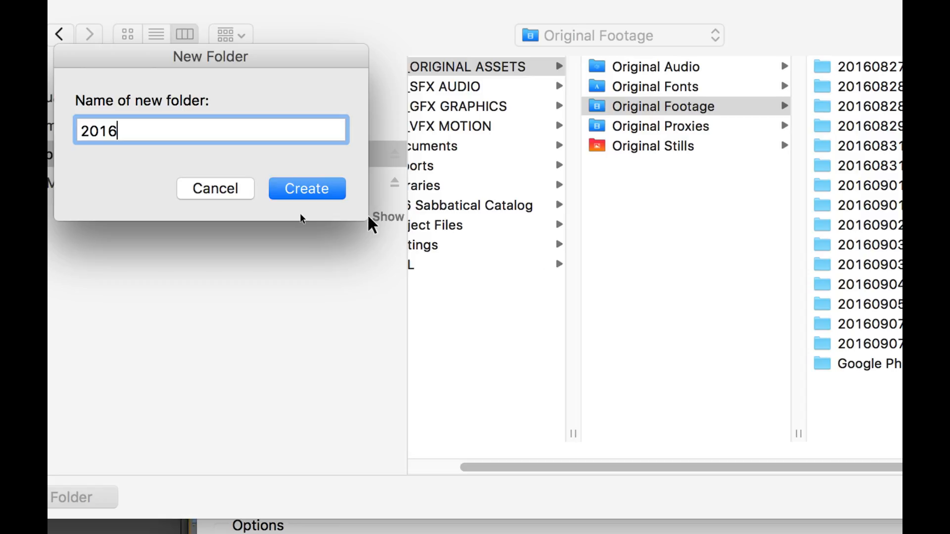
text(0)
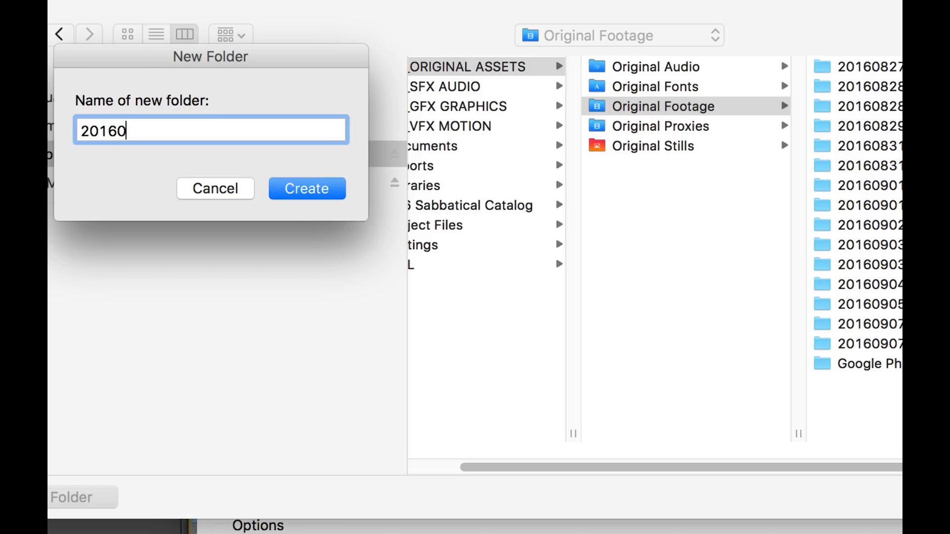
text(909_)
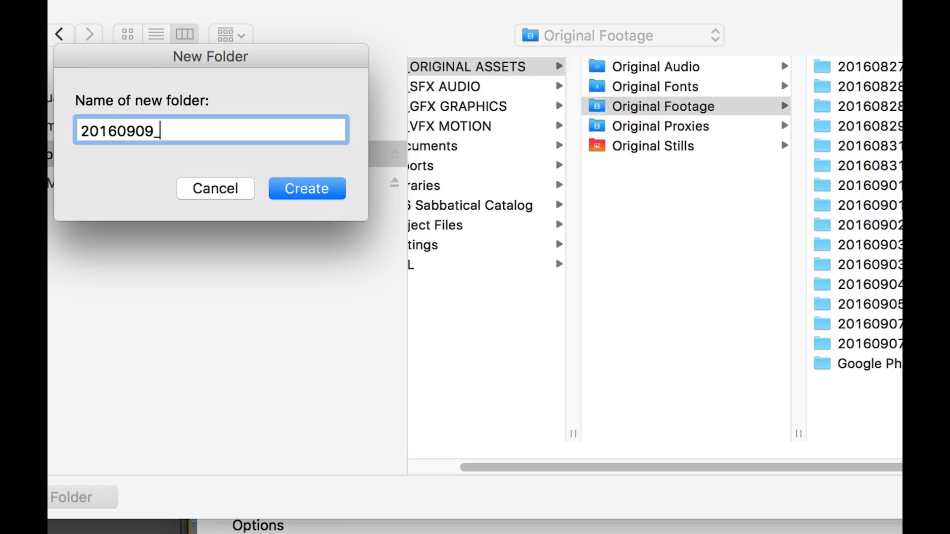
text(_CamB)
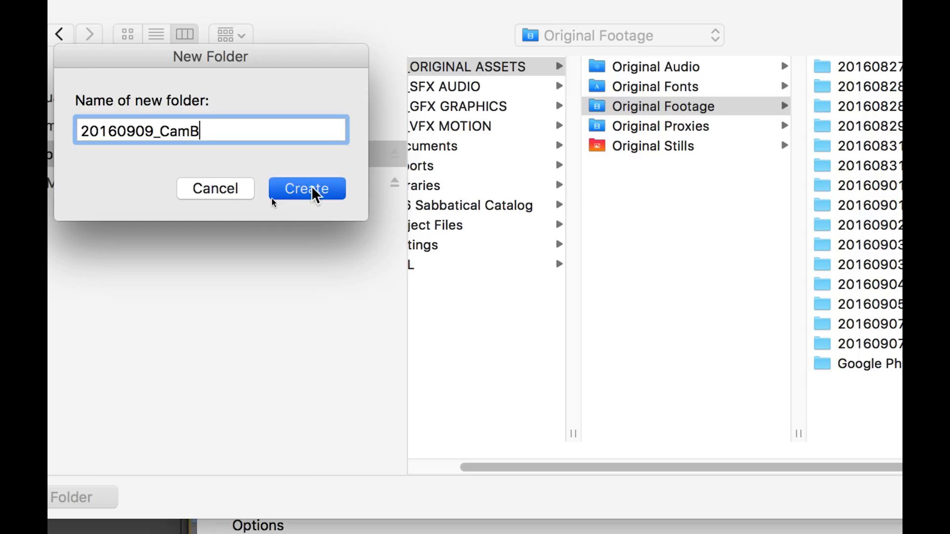
click(306, 188)
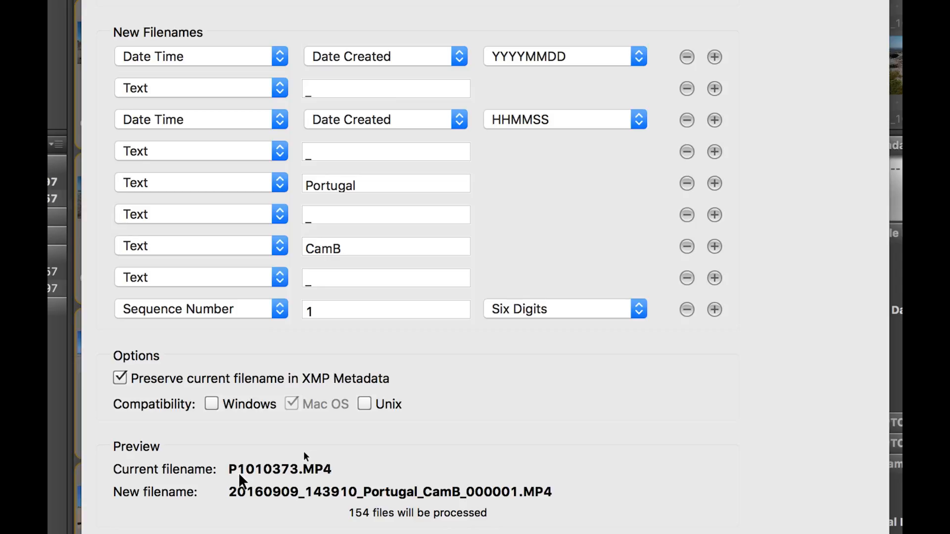
click(385, 311)
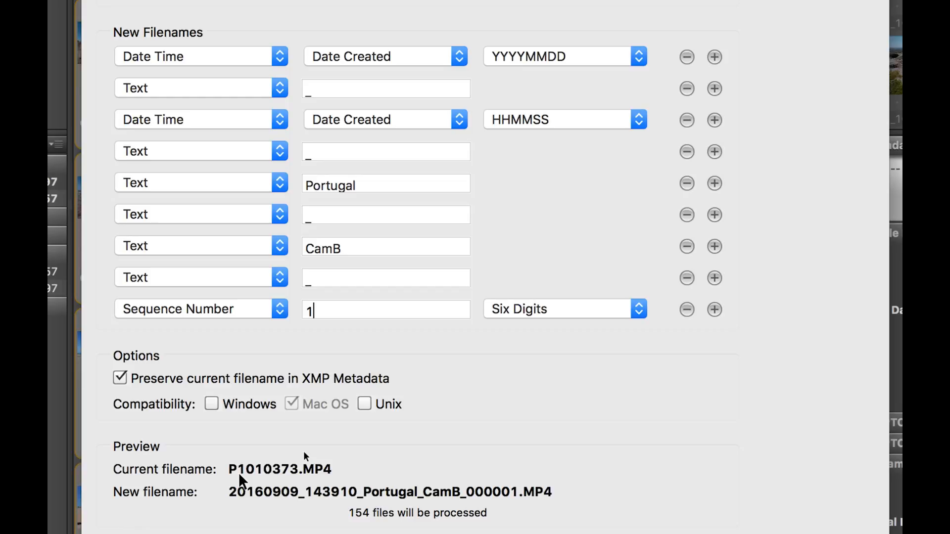
mouse_move(242, 497)
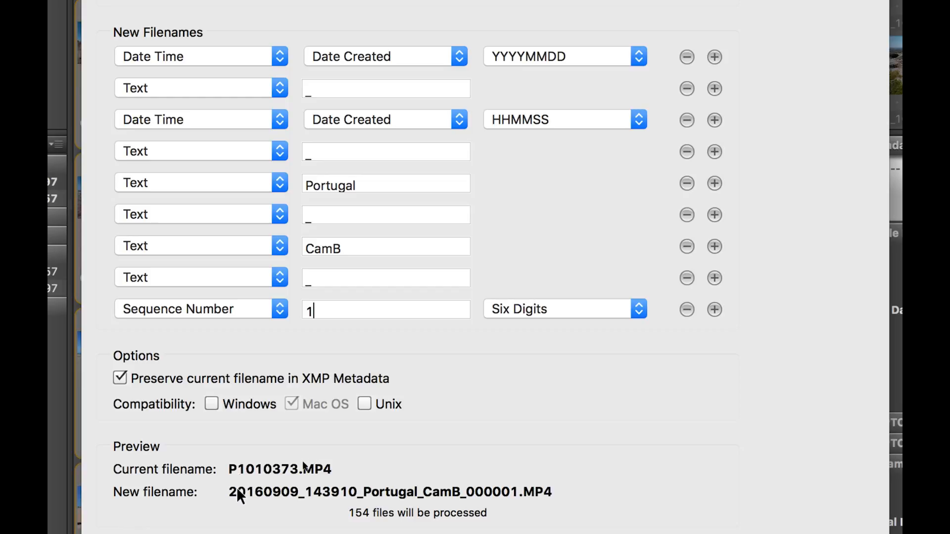
mouse_move(377, 464)
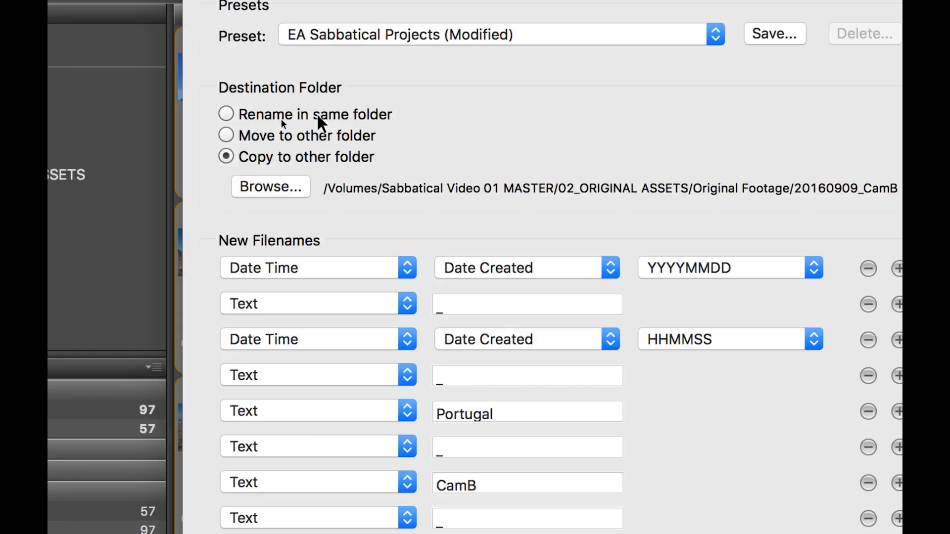
mouse_move(286, 136)
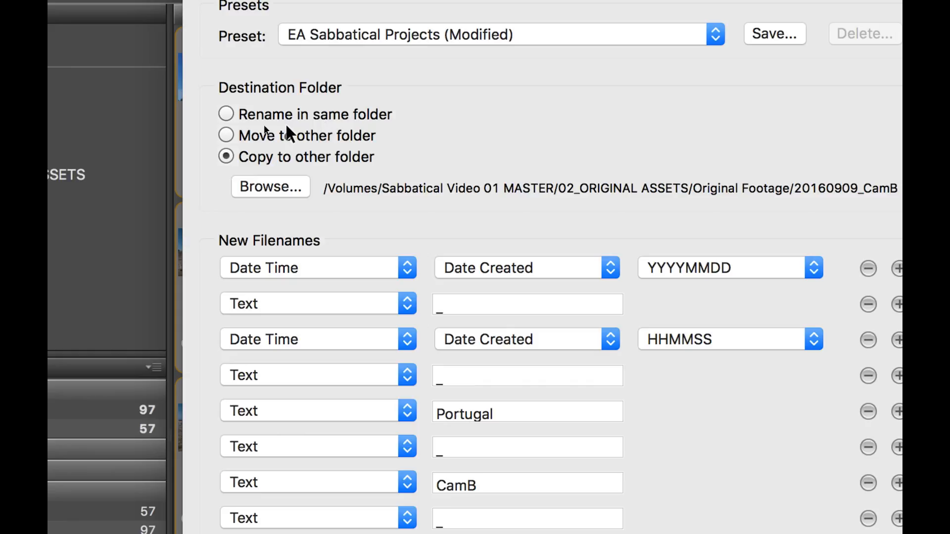
mouse_move(320, 139)
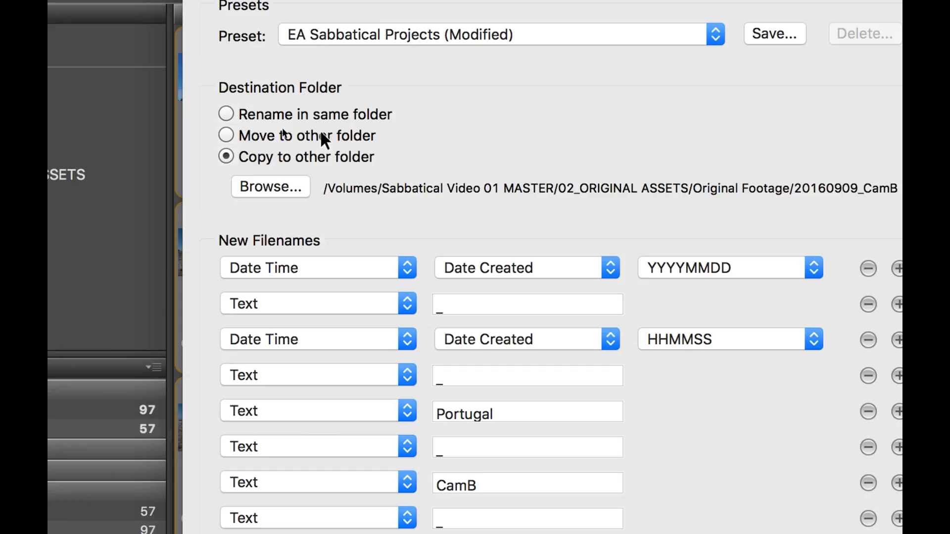
mouse_move(229, 165)
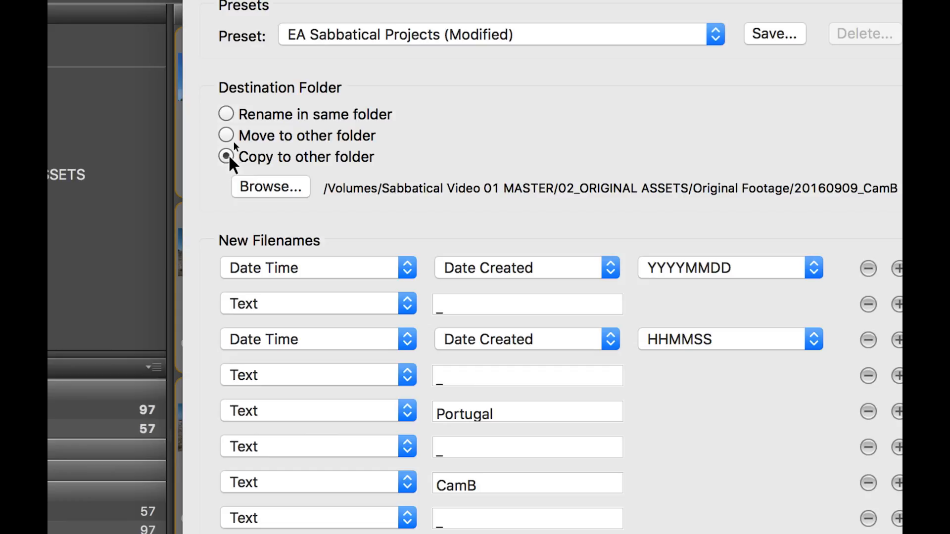
mouse_move(391, 193)
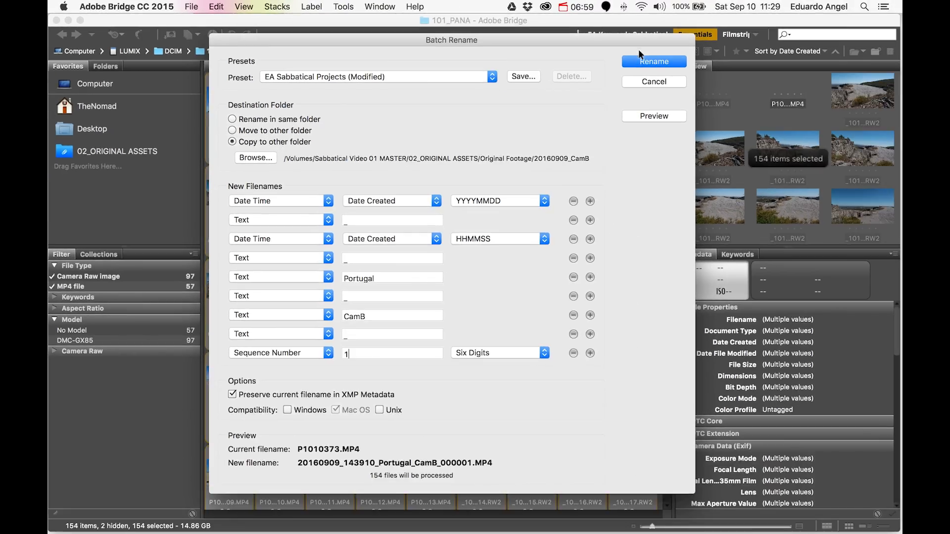
click(654, 62)
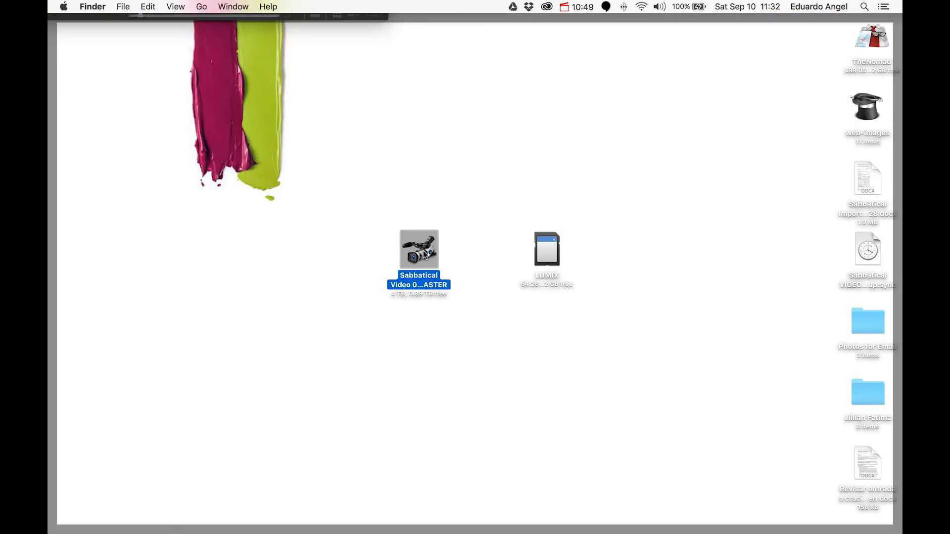
Navigate Sabbatical Video 01 MASTER > 02_ORIGINAL ASSETS > Original Footage > 20160909_CamB to view the renamed files
double_click(419, 250)
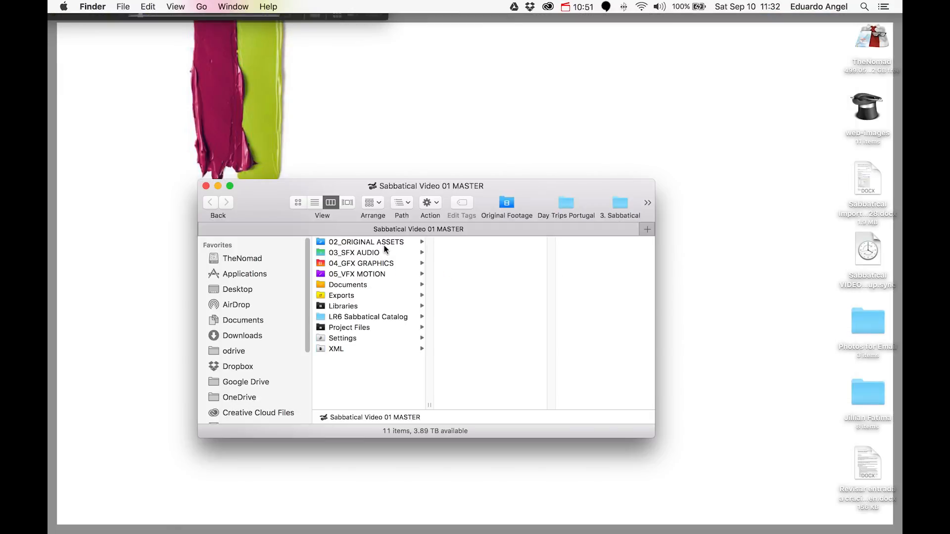
click(366, 241)
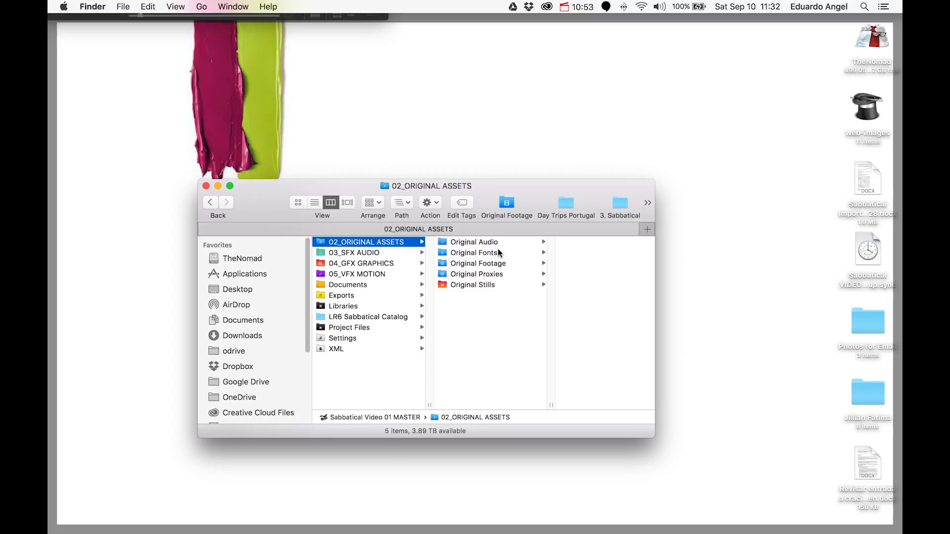
click(477, 263)
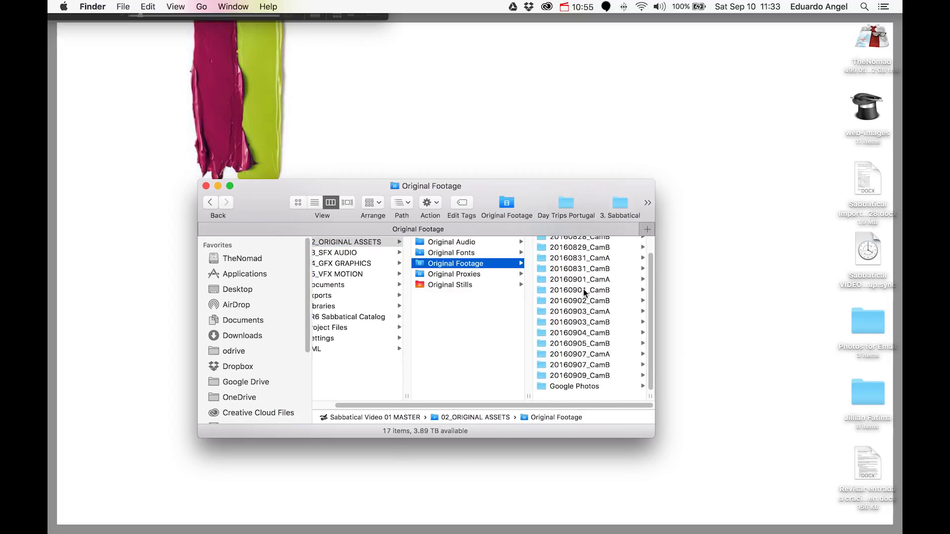
click(457, 385)
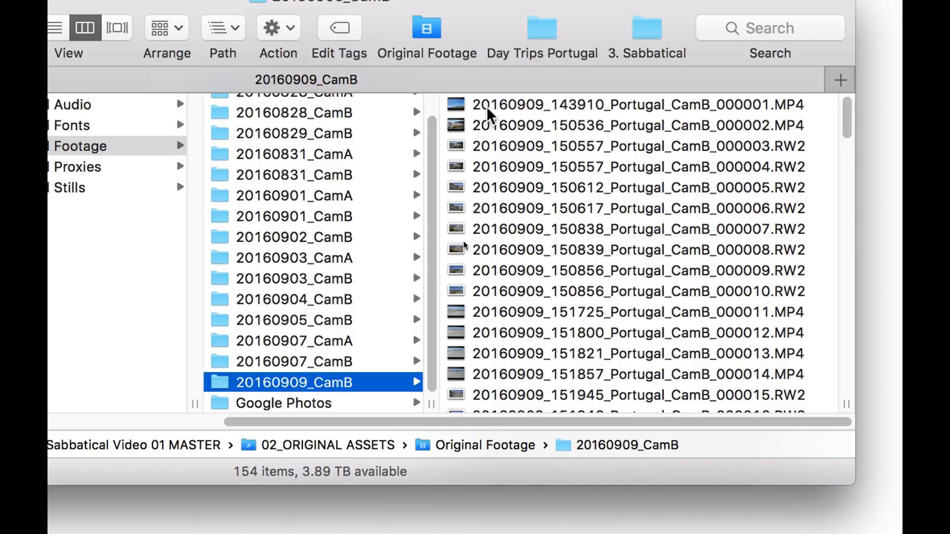
mouse_move(624, 112)
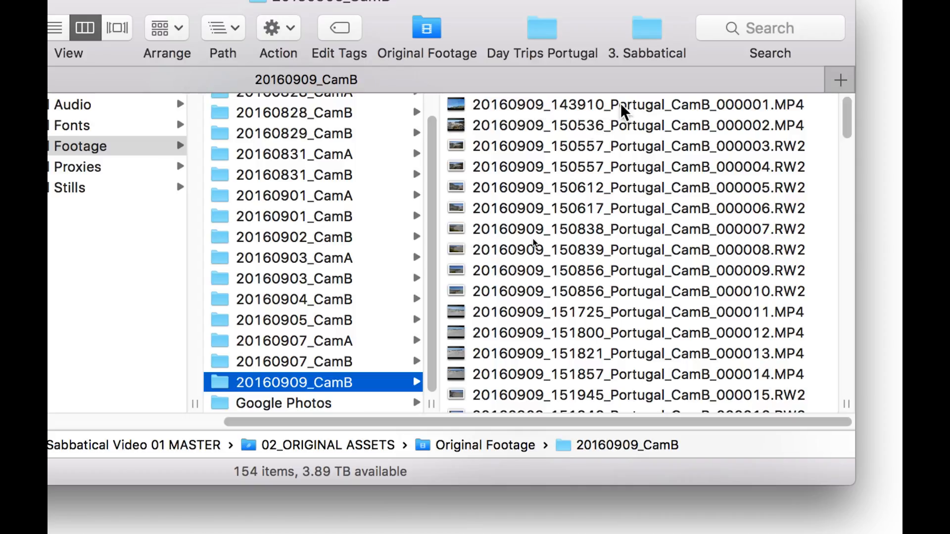
mouse_move(708, 221)
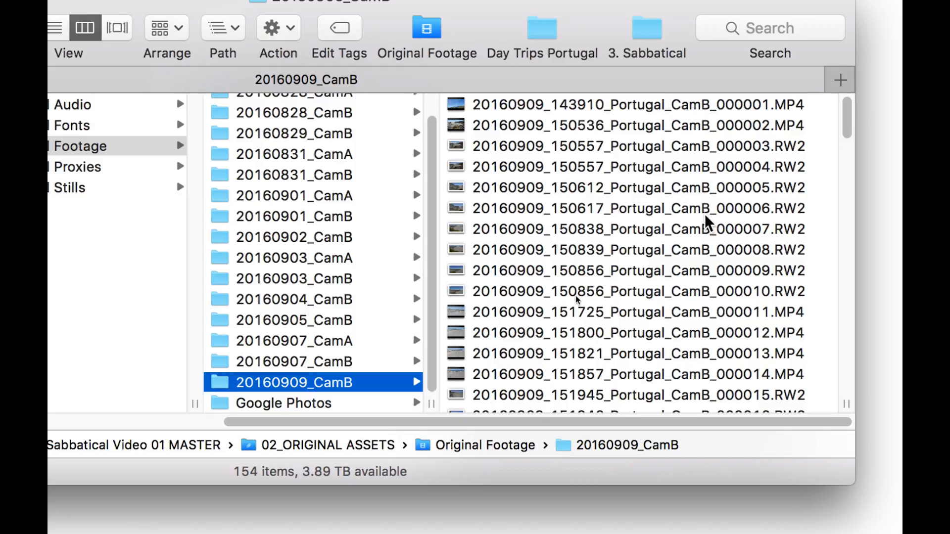
scroll(down, 3)
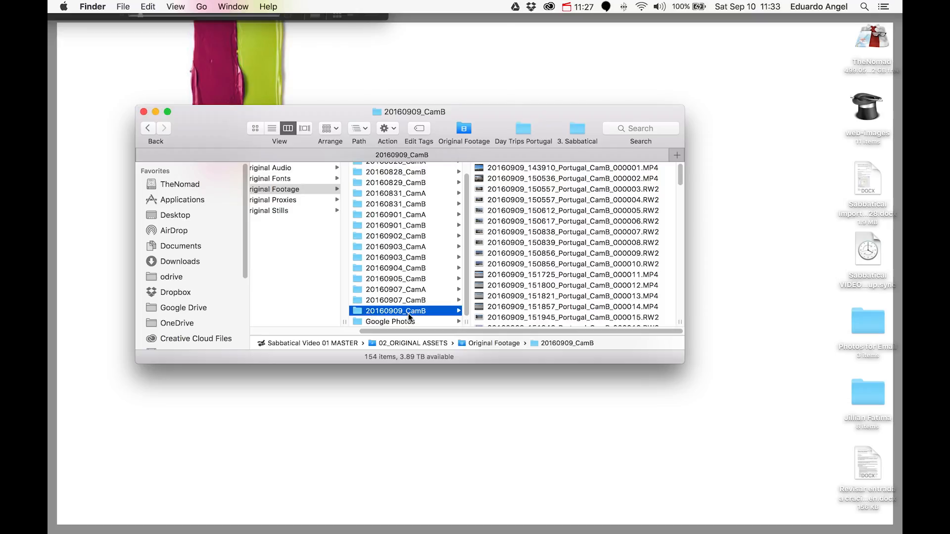
mouse_move(416, 316)
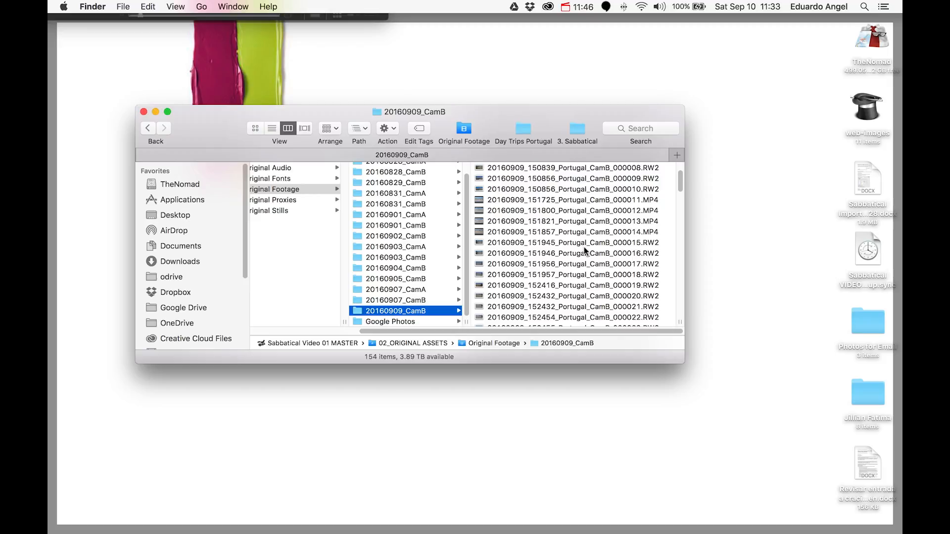
scroll(down, 3)
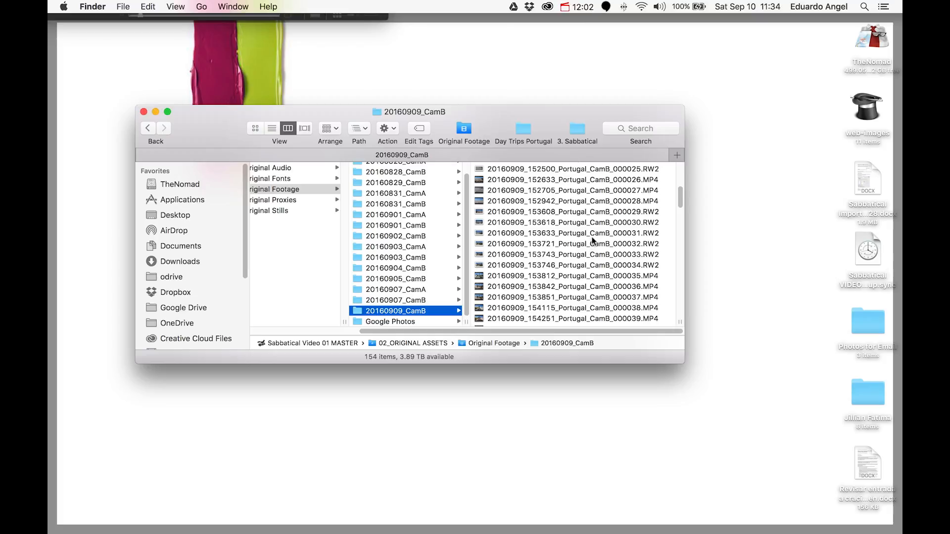
click(574, 7)
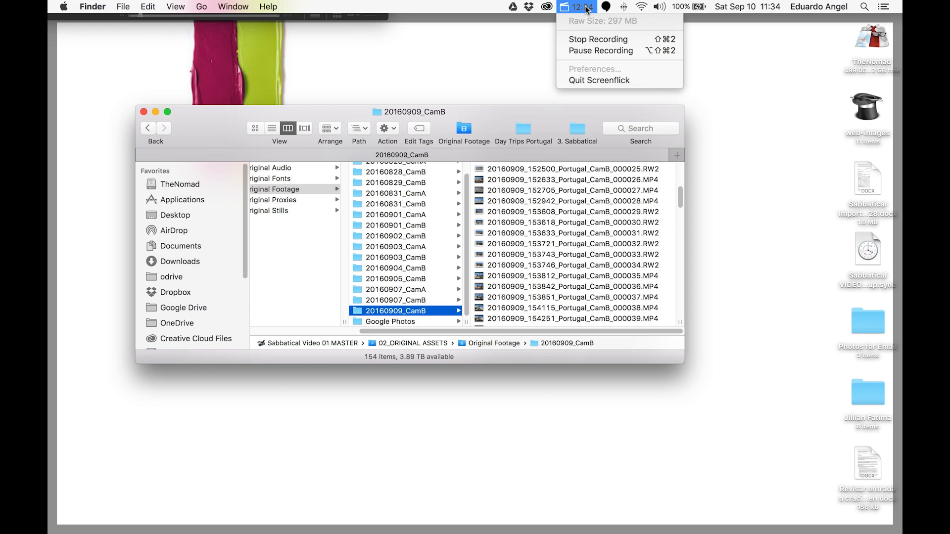